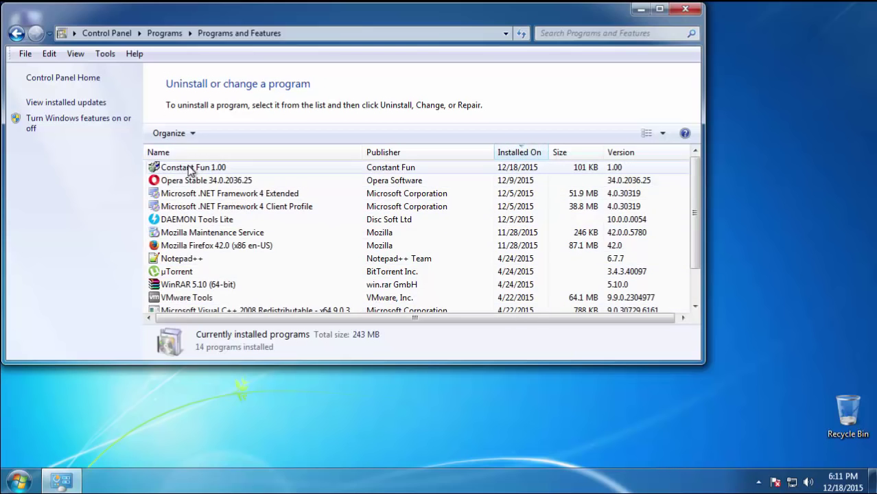
Uninstall Constant Fun 1.00 via its wizard, leaving 13 installed programs
click(193, 167)
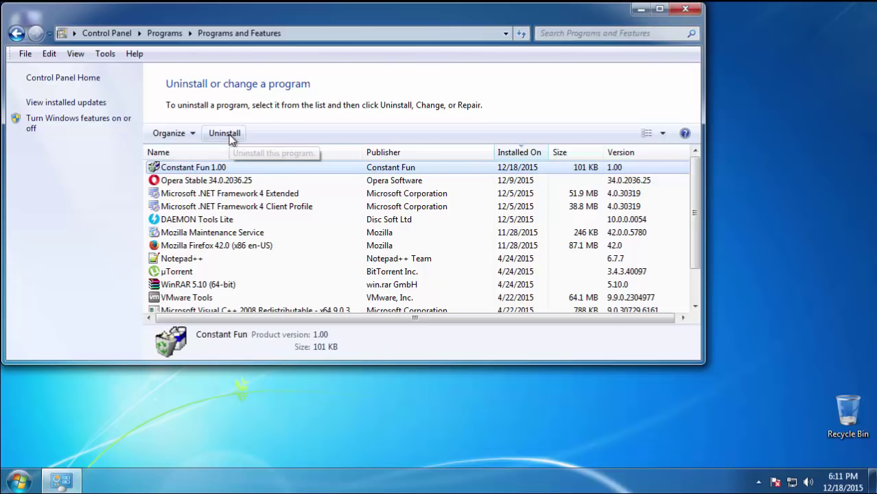
click(225, 133)
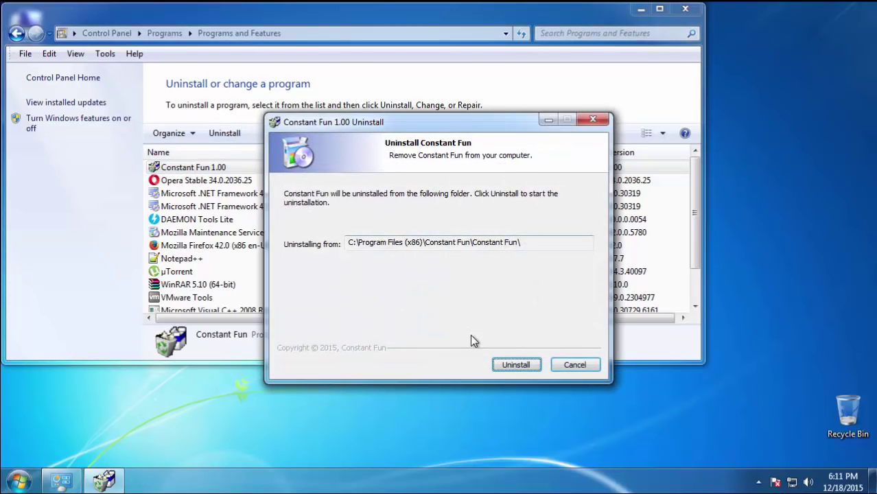
click(516, 365)
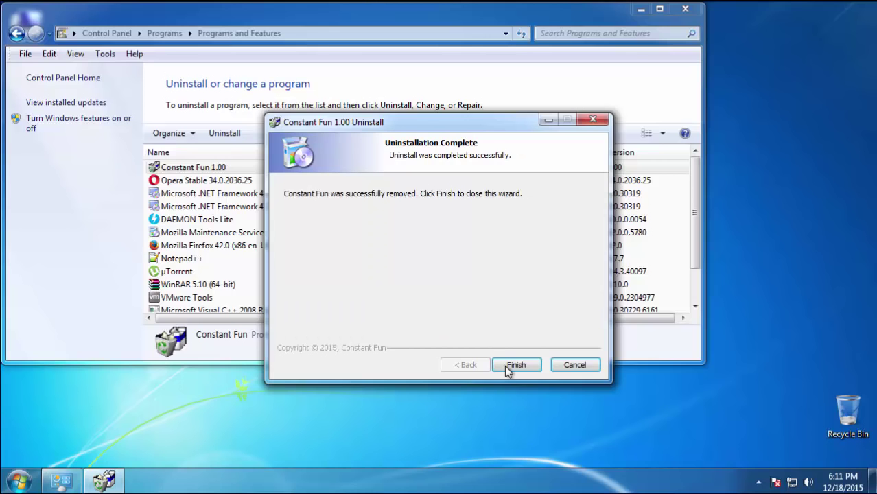
click(516, 364)
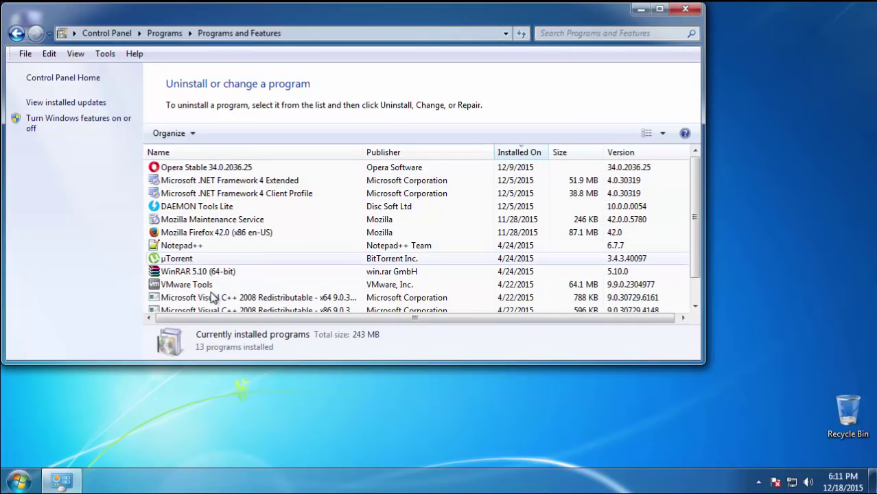
mouse_move(589, 86)
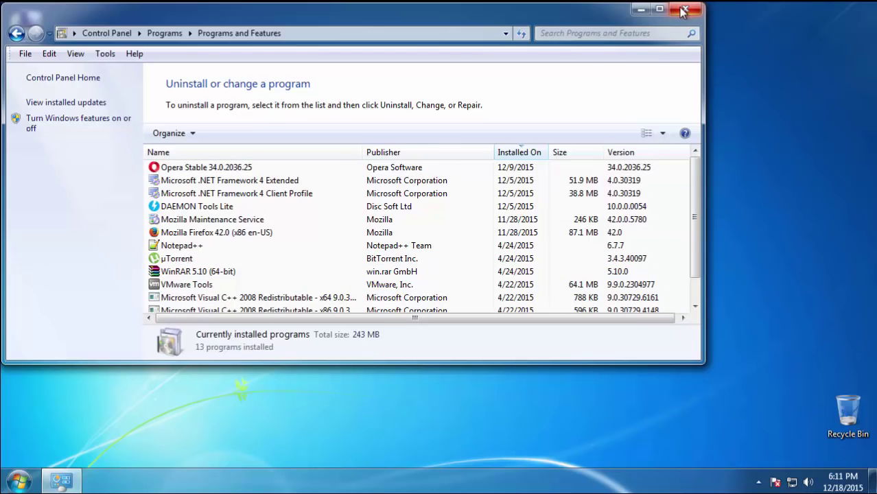
Close Programs and Features and restart Windows from the Start menu into Safe Mode
click(688, 10)
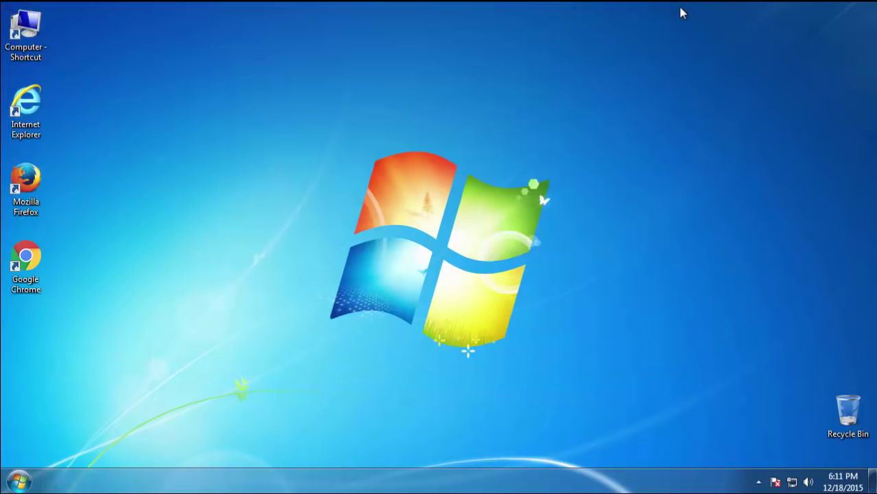
click(14, 480)
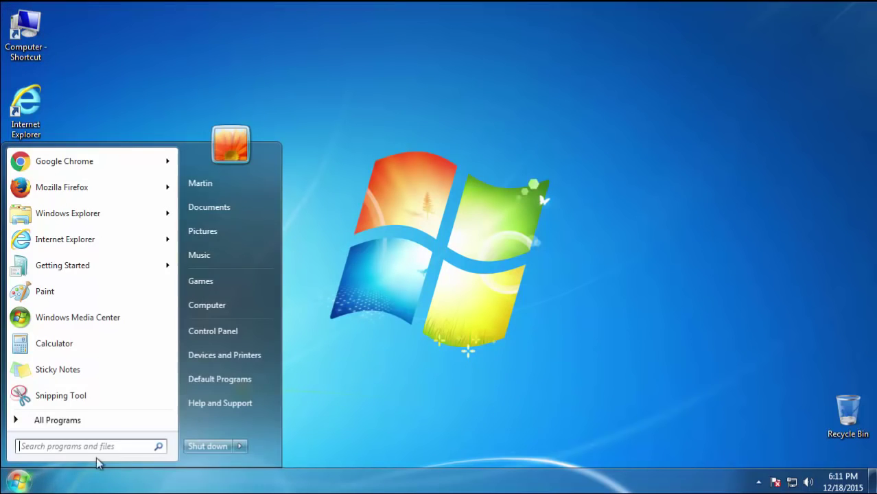
click(240, 446)
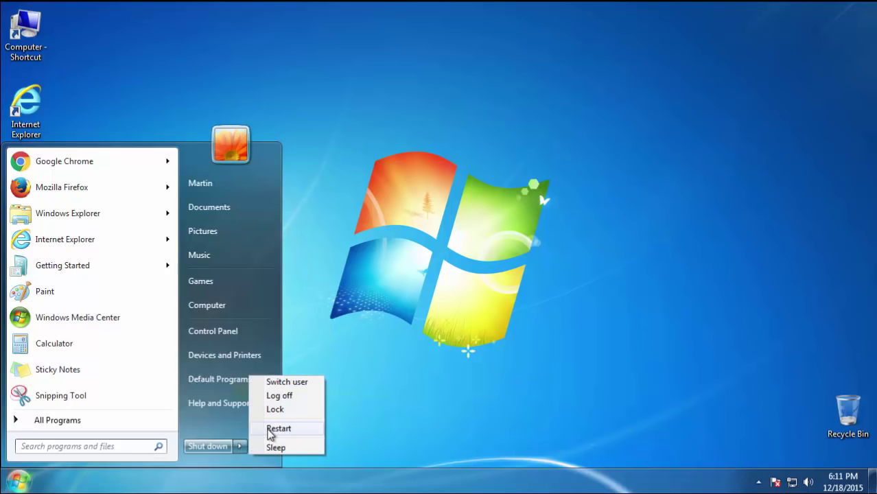
click(279, 428)
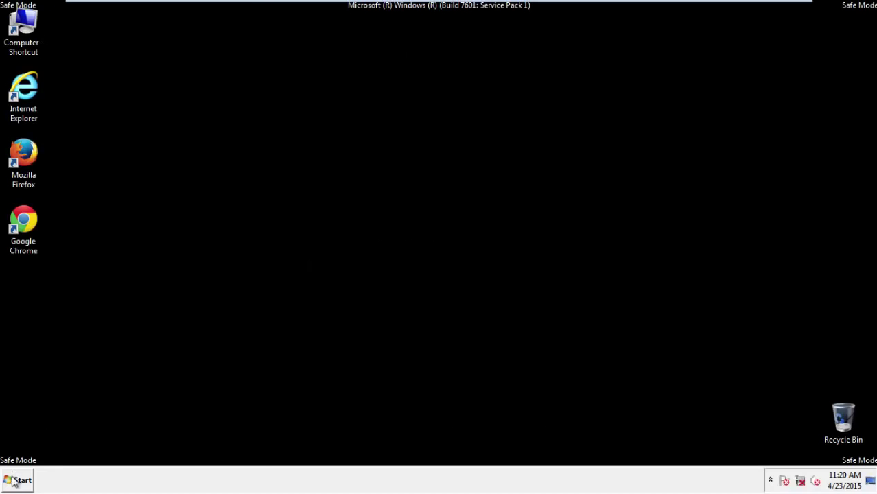
Launch regedit and browse to HKEY_CURRENT_USER\Software\Microsoft\Internet Explorer\Main
click(17, 481)
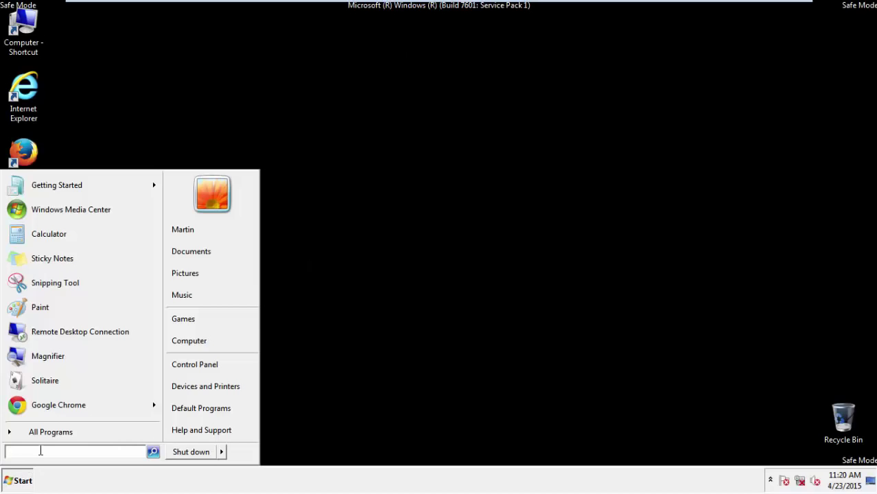
text(regedit)
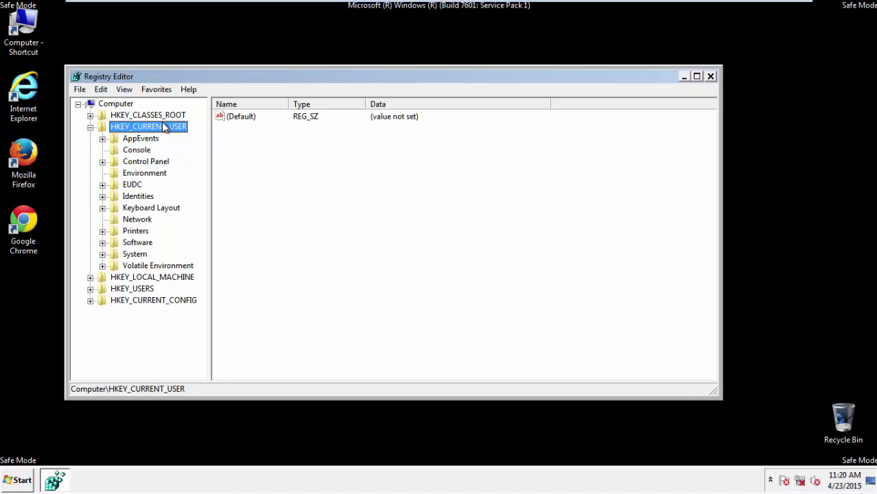
click(90, 127)
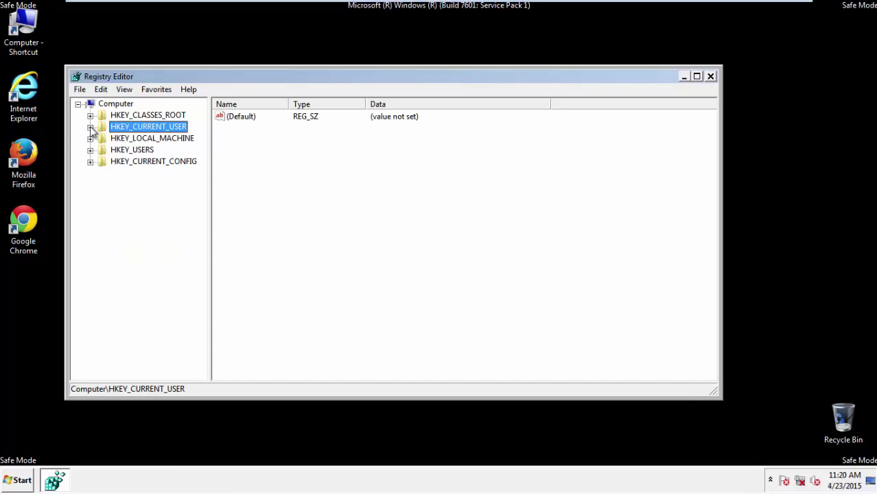
mouse_move(105, 132)
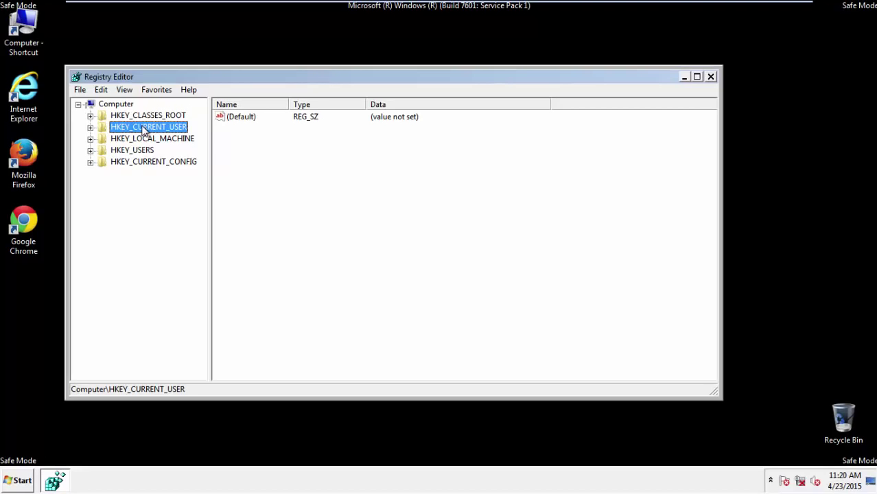
click(90, 127)
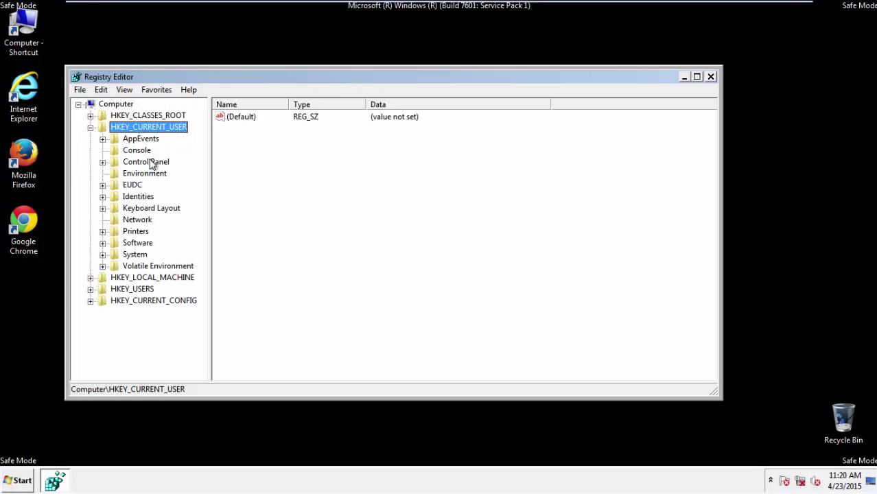
mouse_move(139, 245)
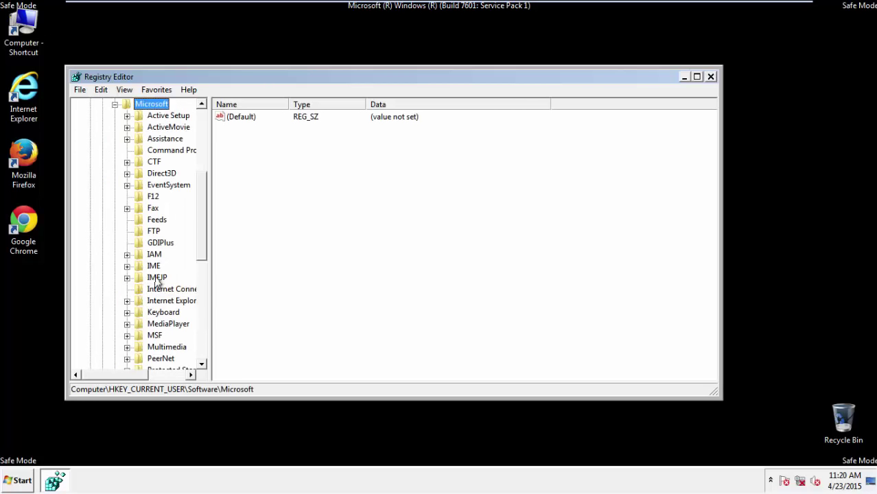
click(171, 301)
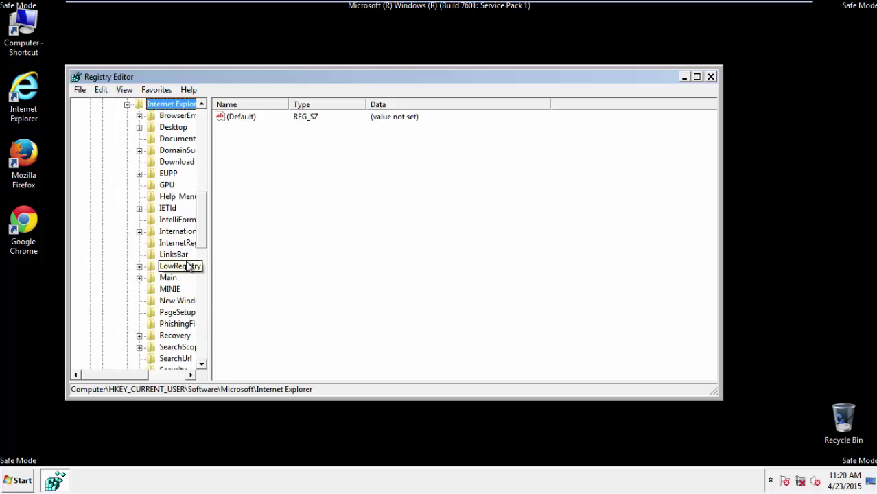
scroll(down, 3)
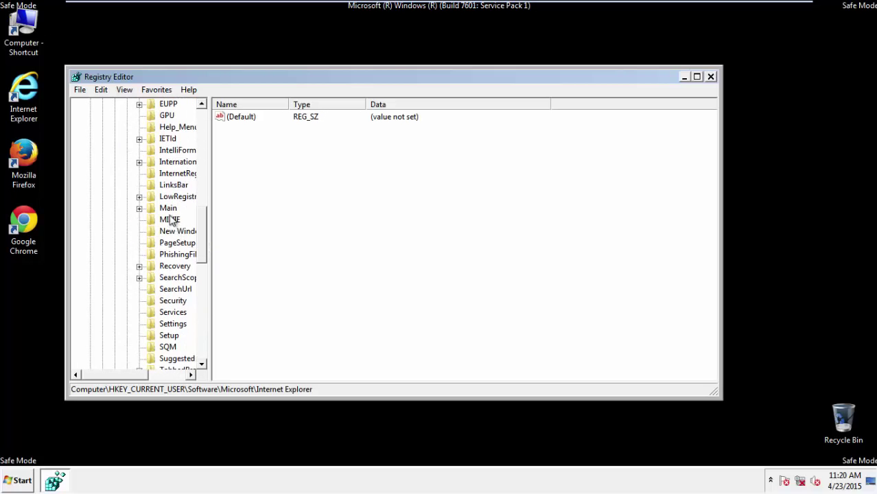
click(168, 207)
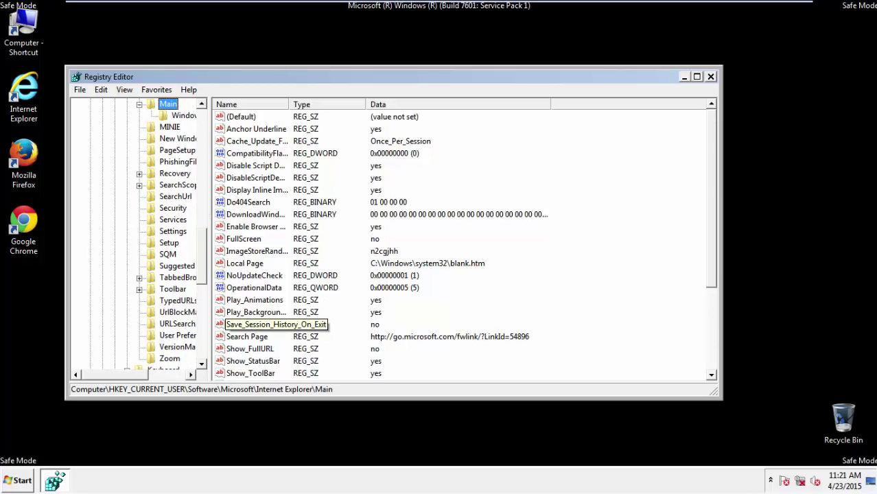
Delete the hijacked Start Page value and close Registry Editor
scroll(down, 3)
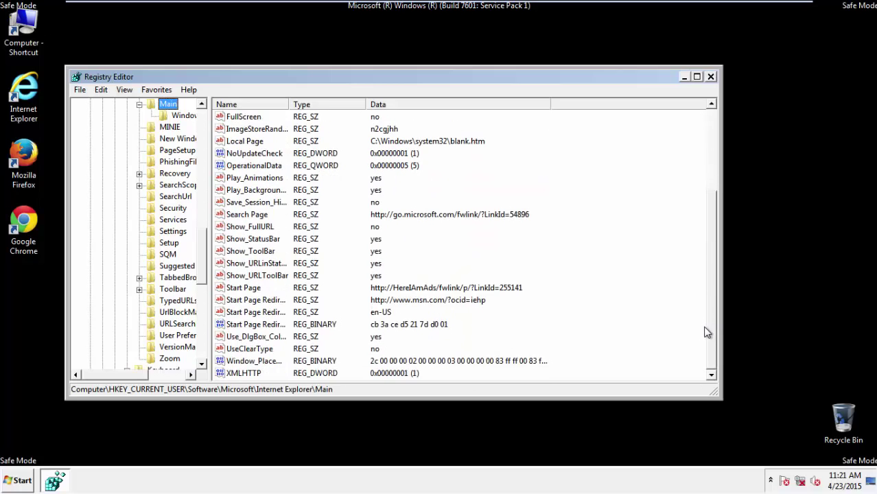
mouse_move(223, 287)
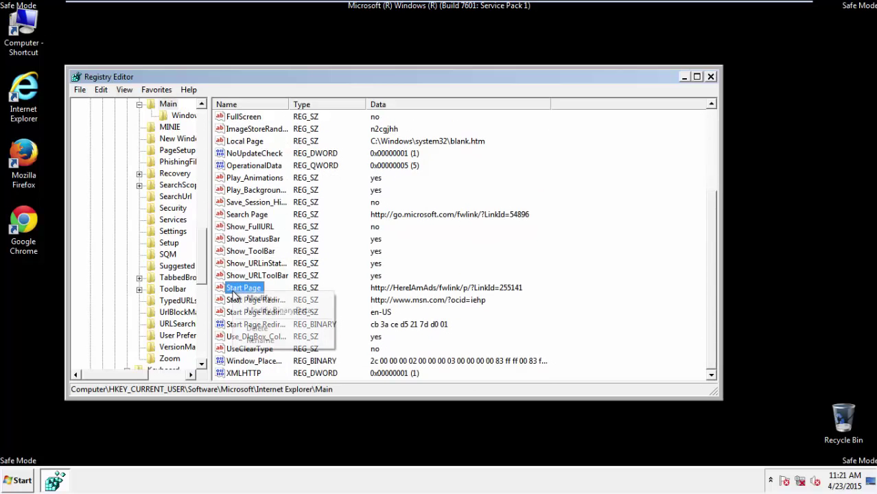
click(258, 328)
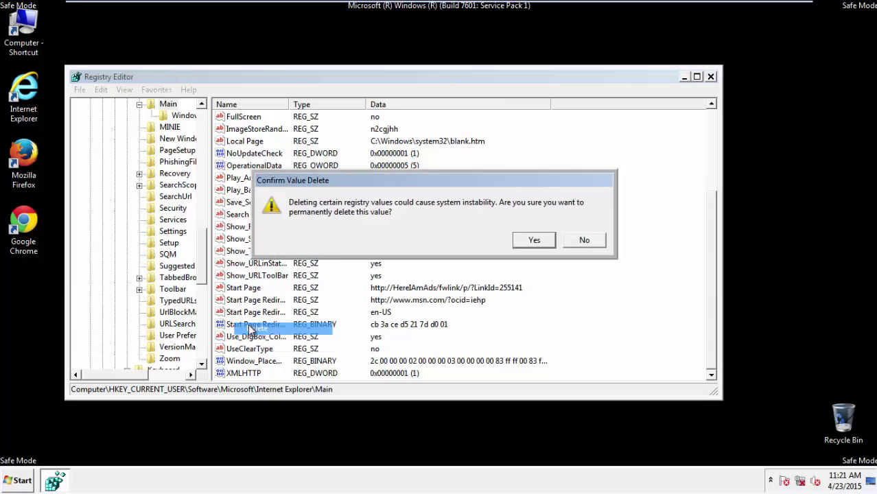
click(534, 239)
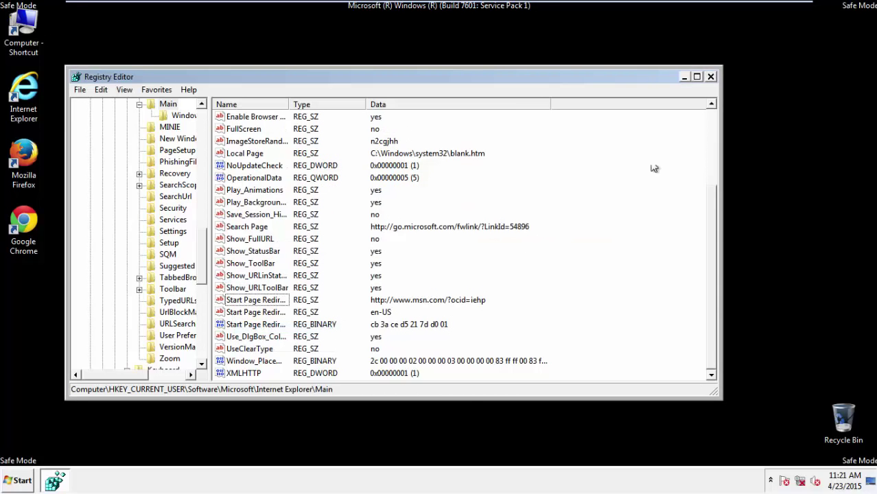
click(712, 76)
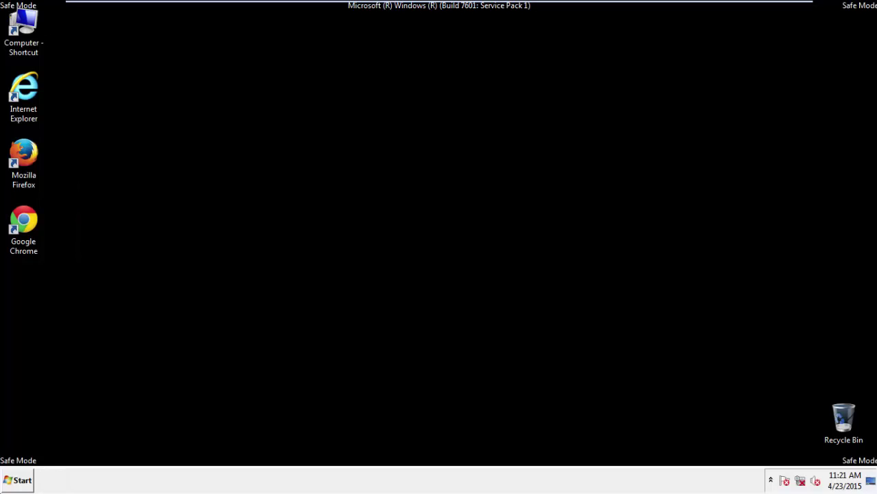
mouse_move(24, 158)
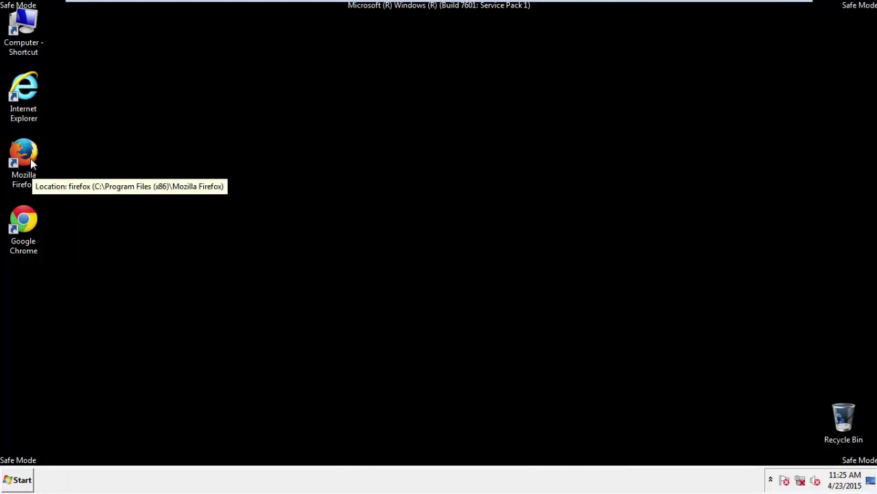
Launch Firefox, dismiss the default-browser prompt, and turn on the Menu Bar
double_click(24, 155)
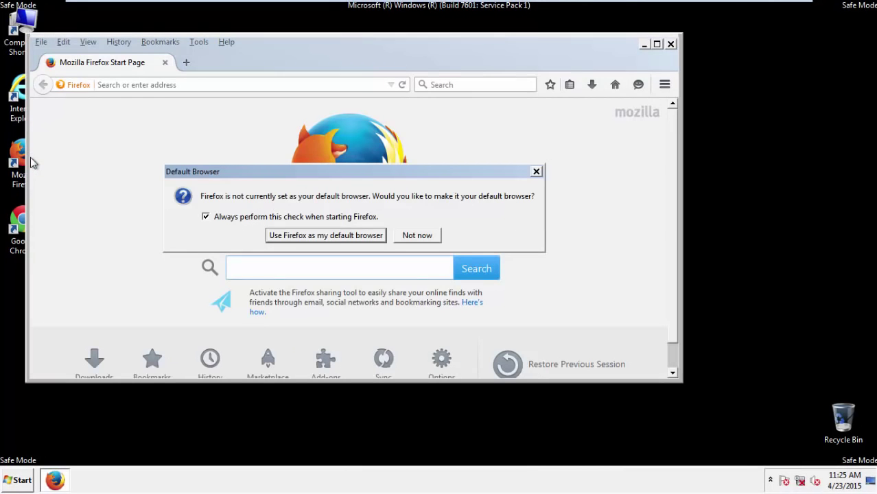
click(417, 235)
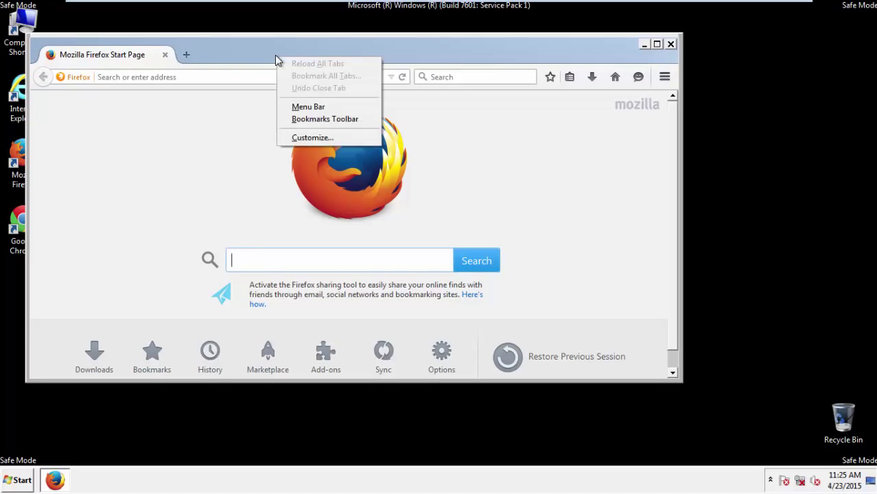
click(309, 106)
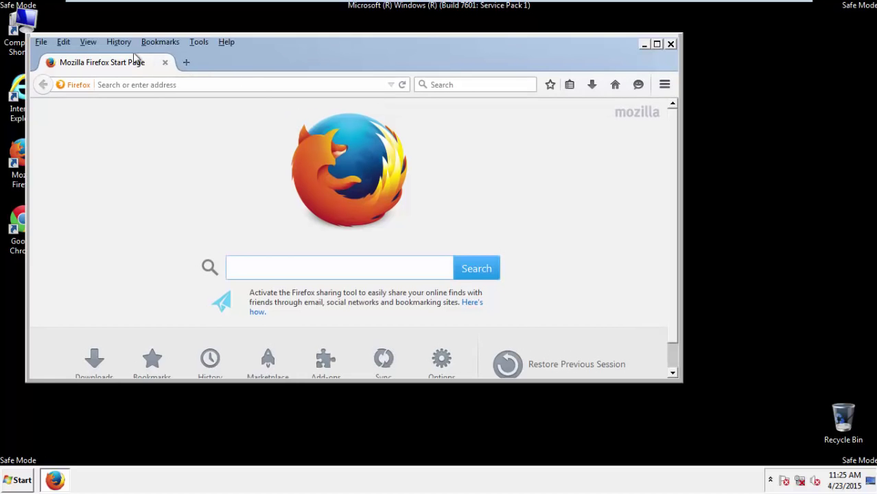
Clear Firefox's recent history for the Everything range, including Site Preferences
click(119, 42)
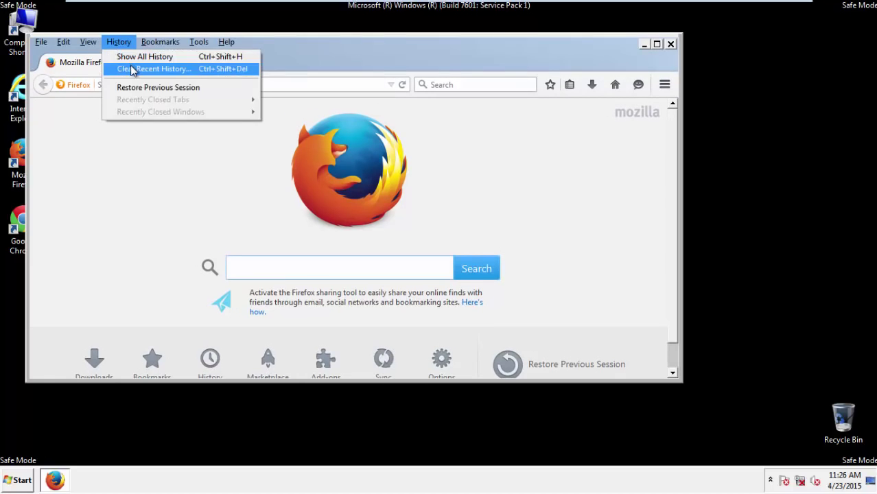
click(154, 69)
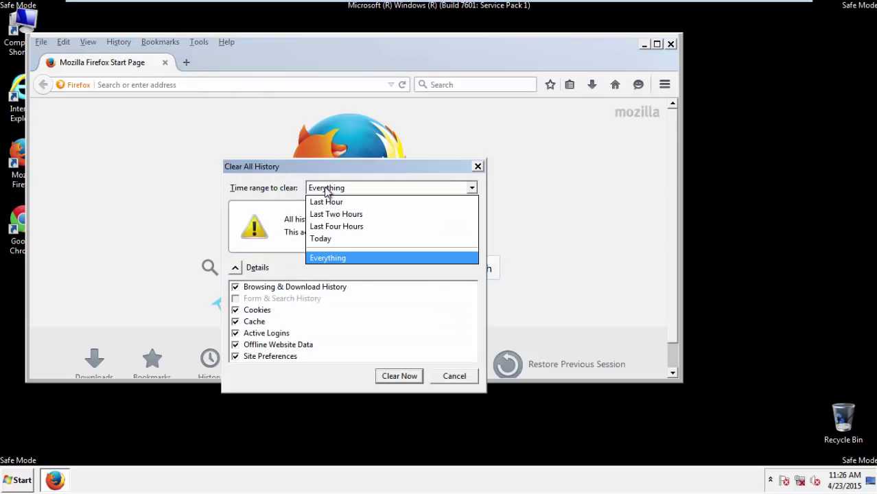
click(328, 257)
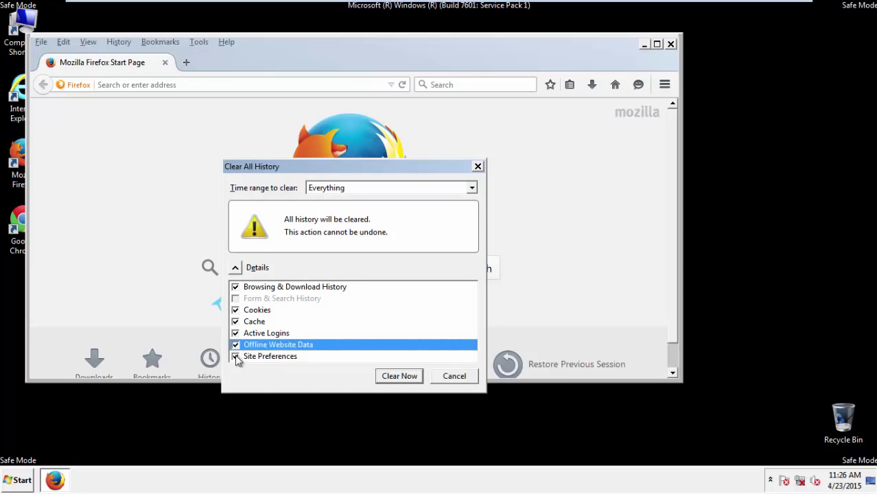
click(236, 356)
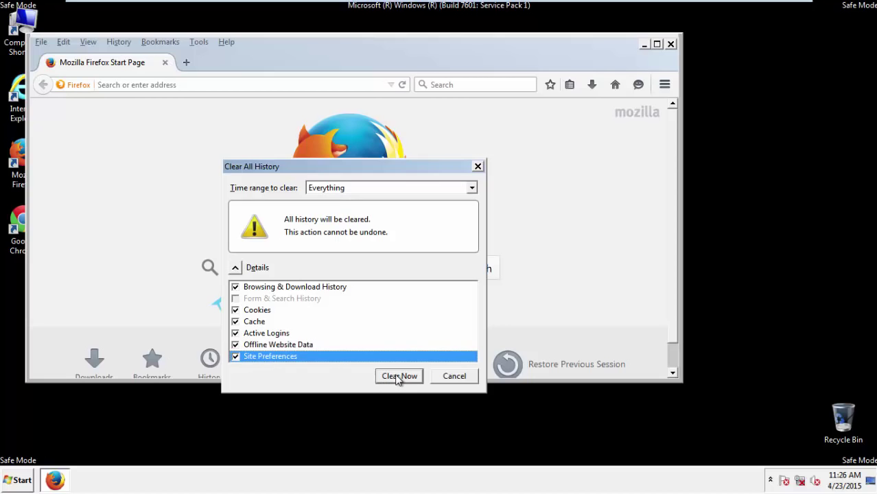
click(399, 376)
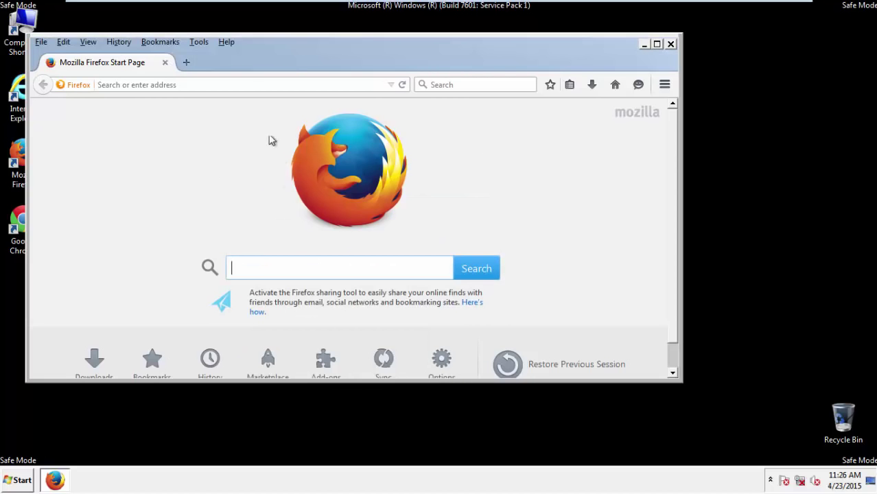
Refresh Firefox from Troubleshooting Information and finish the import wizard
click(226, 42)
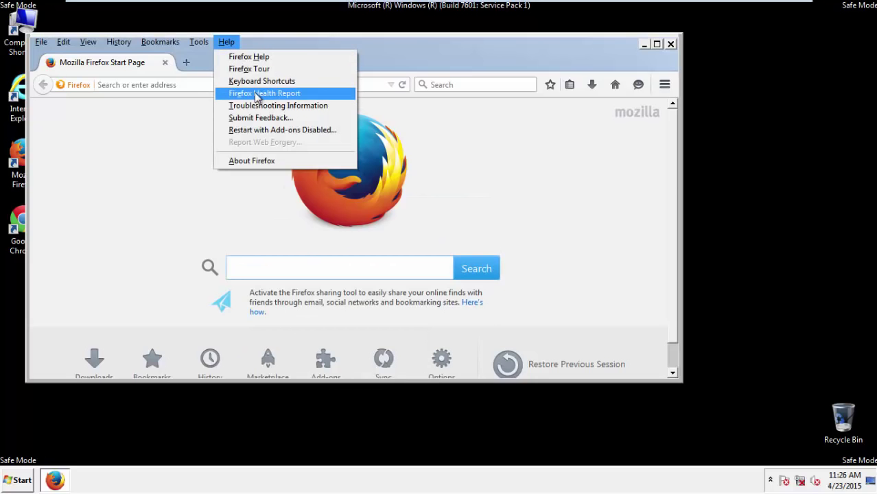
click(278, 105)
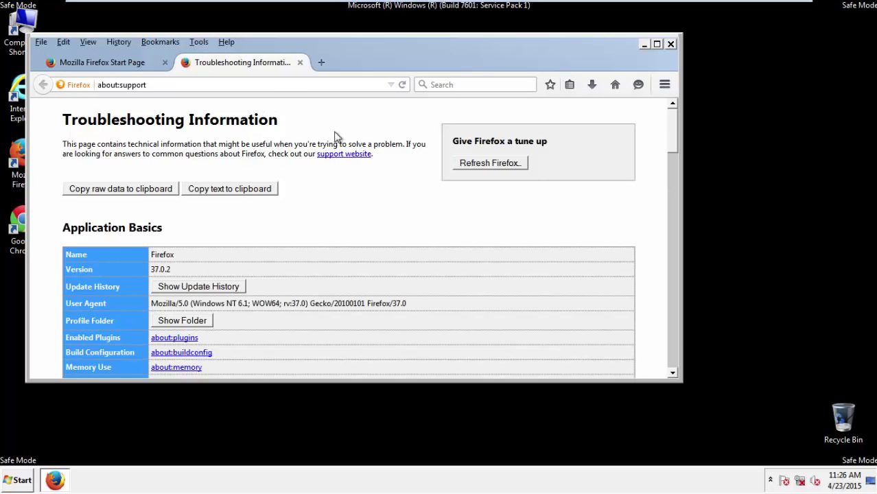
click(489, 162)
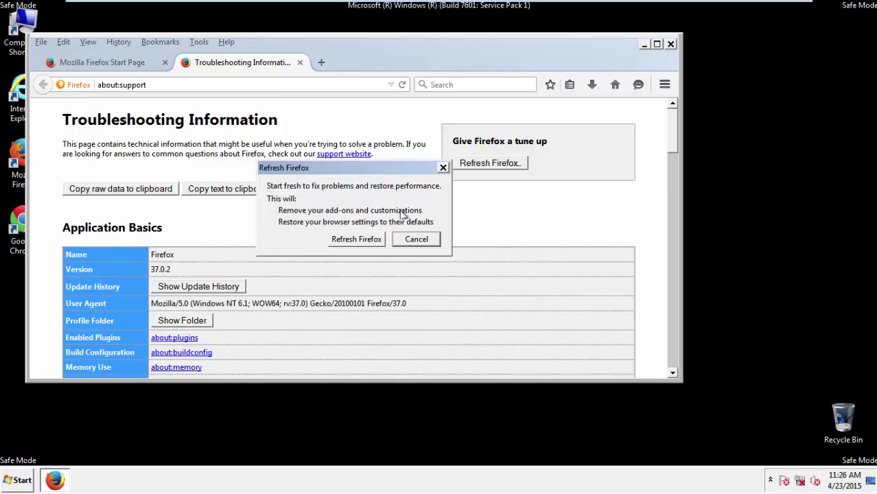
click(356, 239)
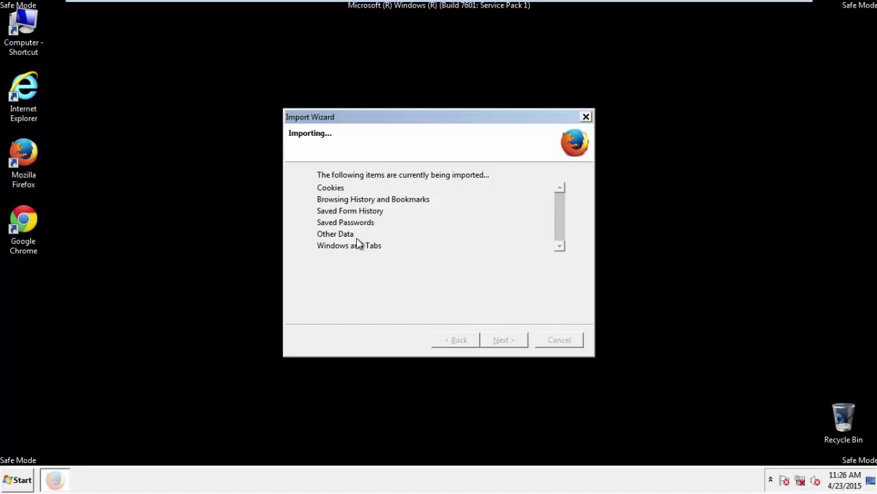
click(504, 339)
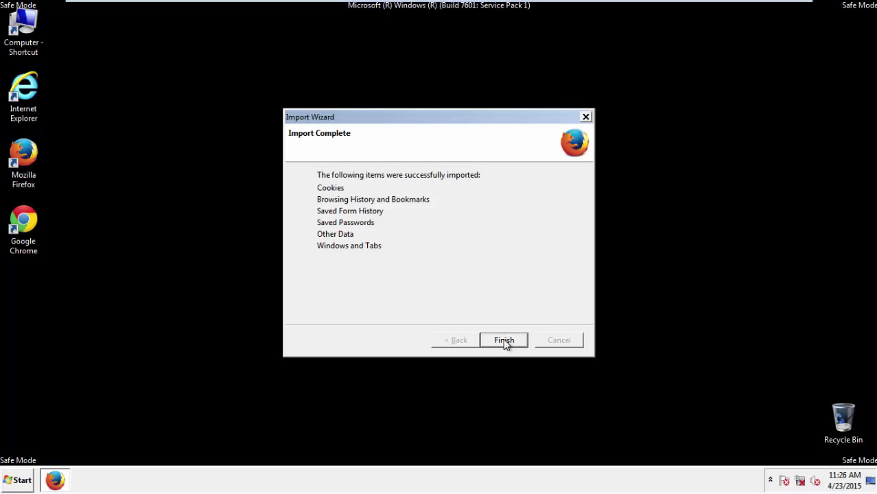
click(504, 340)
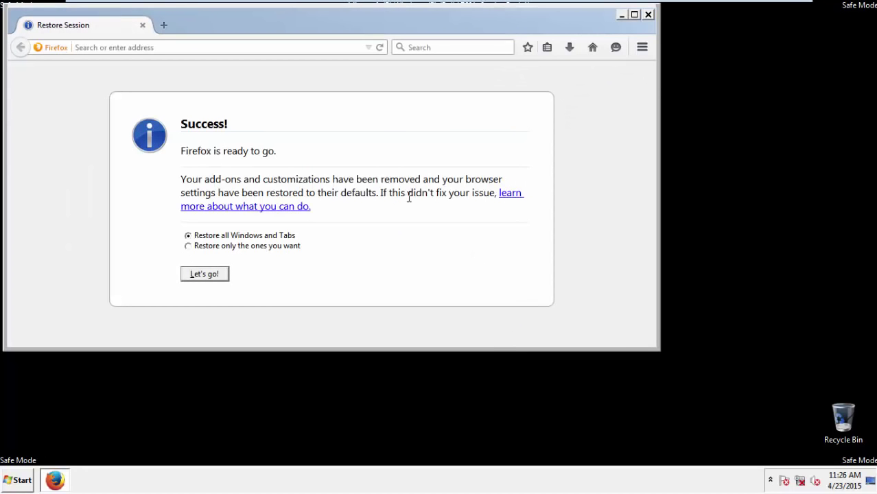
click(648, 14)
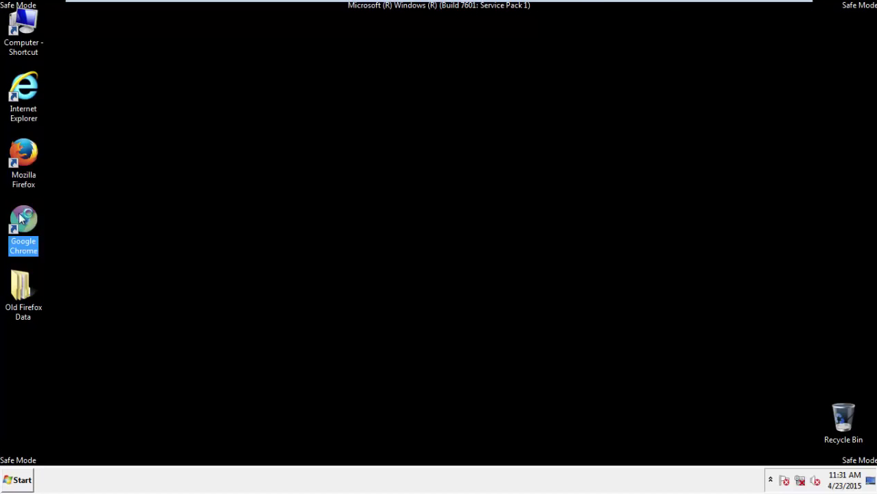
Launch Chrome, stop the default-browser prompt, and open Clear browsing data from History
double_click(23, 229)
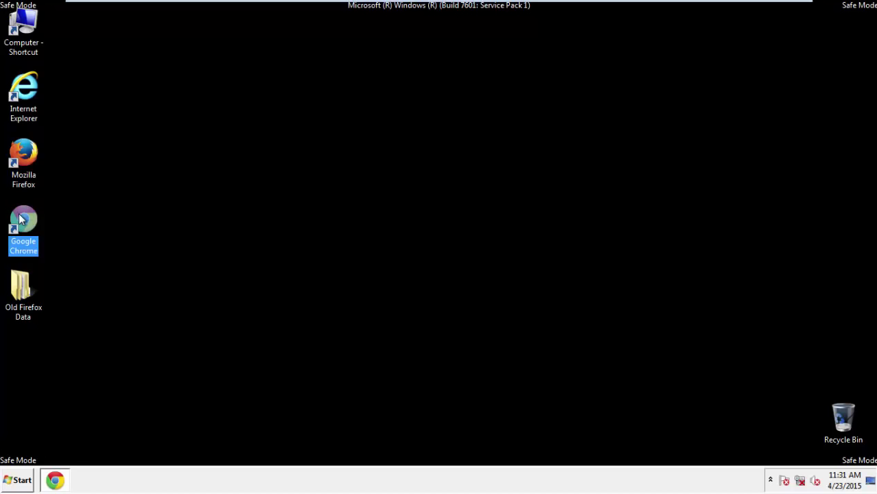
double_click(23, 226)
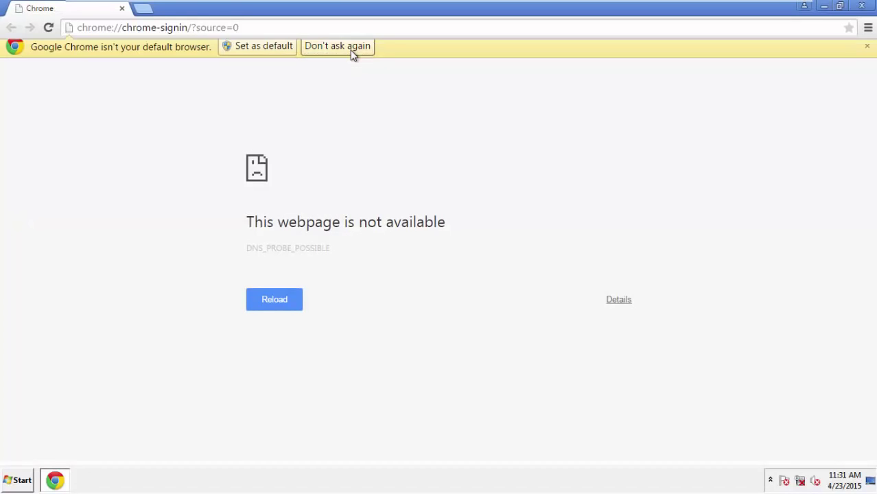
click(337, 46)
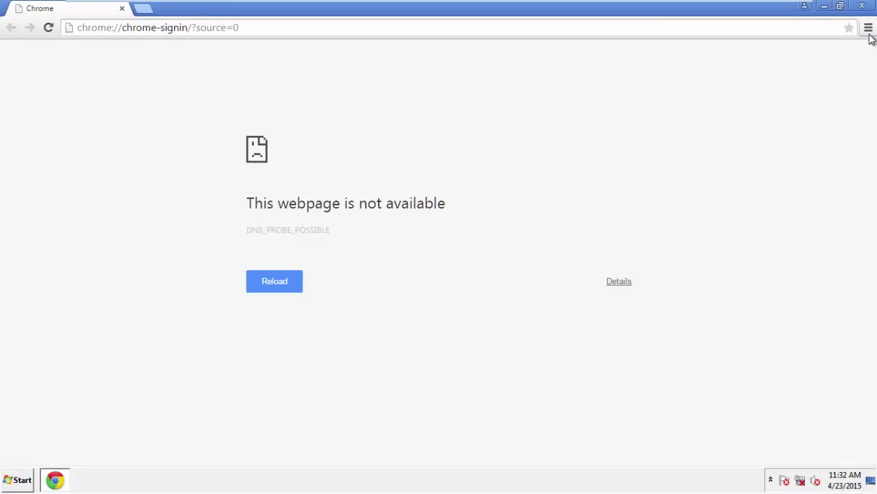
click(868, 27)
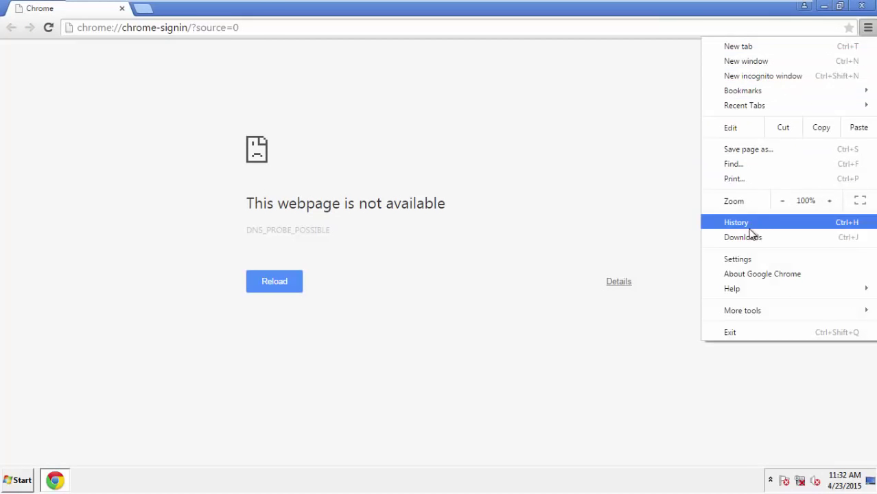
click(737, 259)
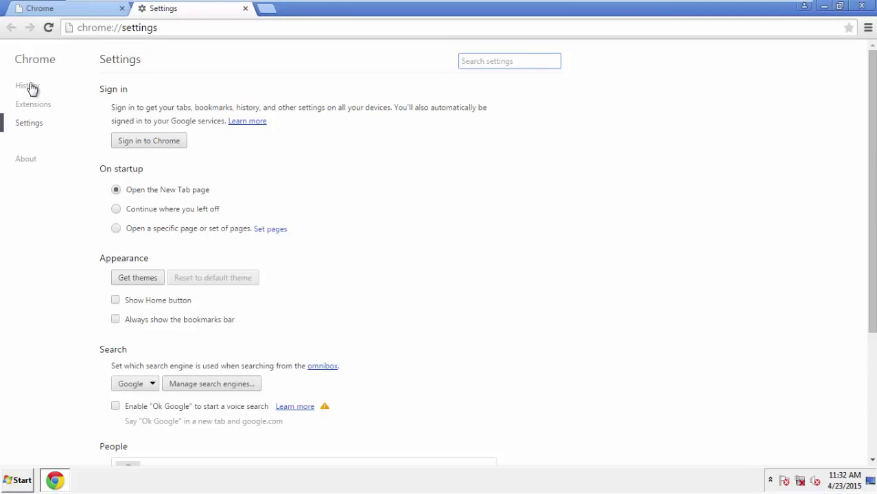
click(27, 85)
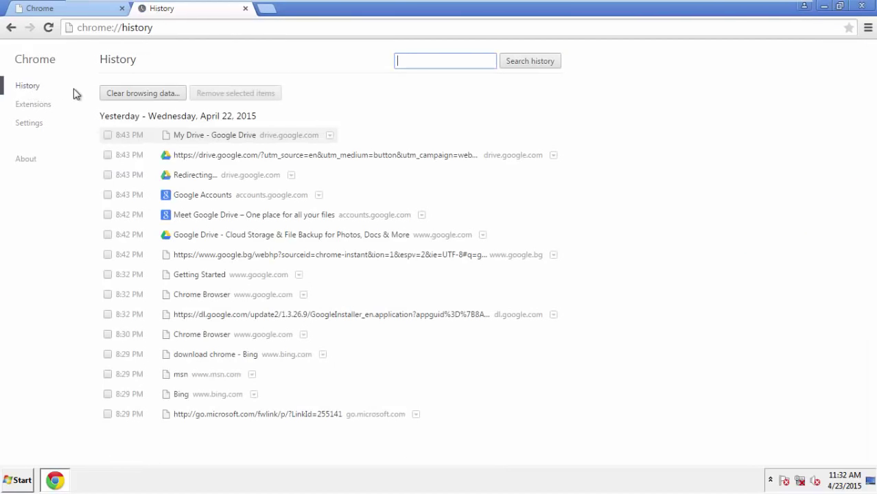
click(142, 92)
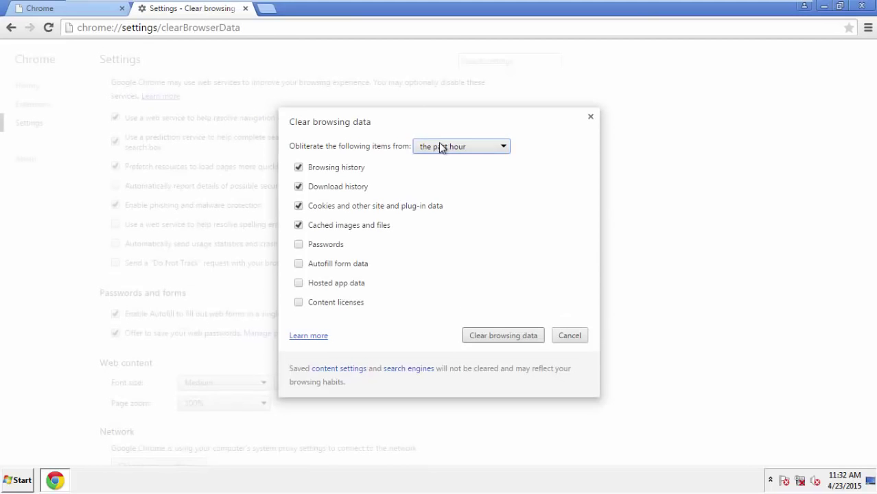
Clear Chrome's checked browsing data from the beginning of time
click(461, 146)
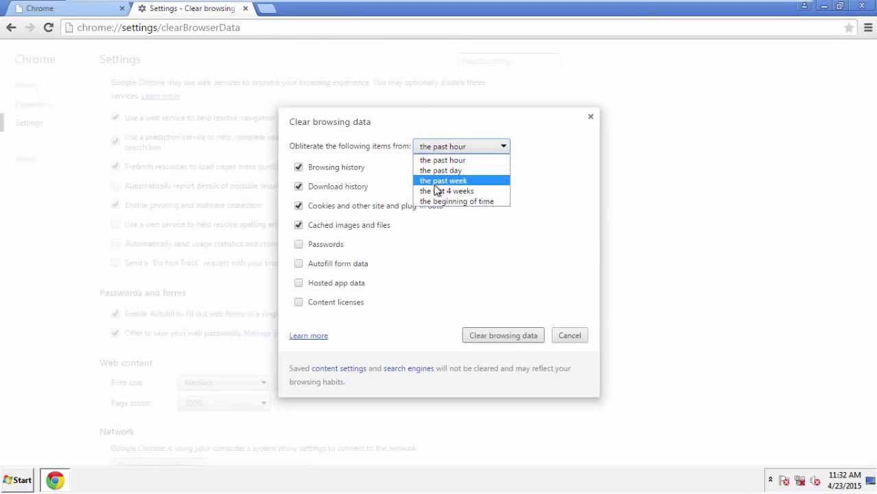
mouse_move(446, 159)
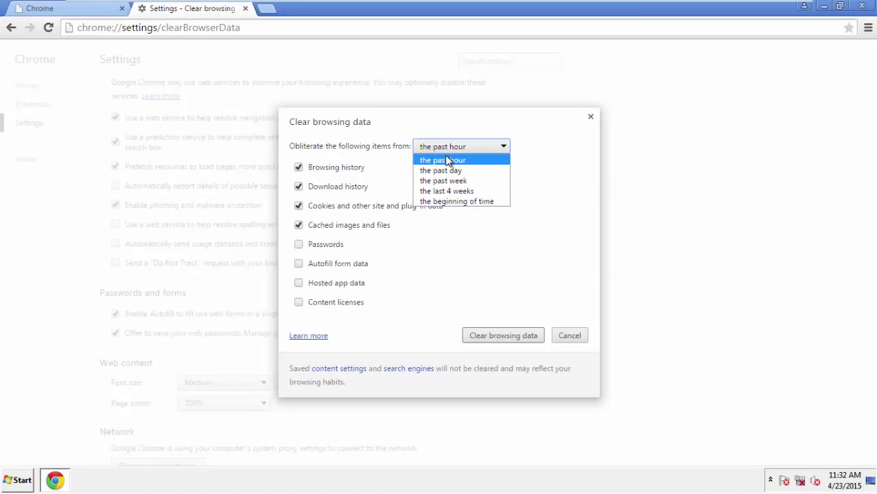
mouse_move(458, 202)
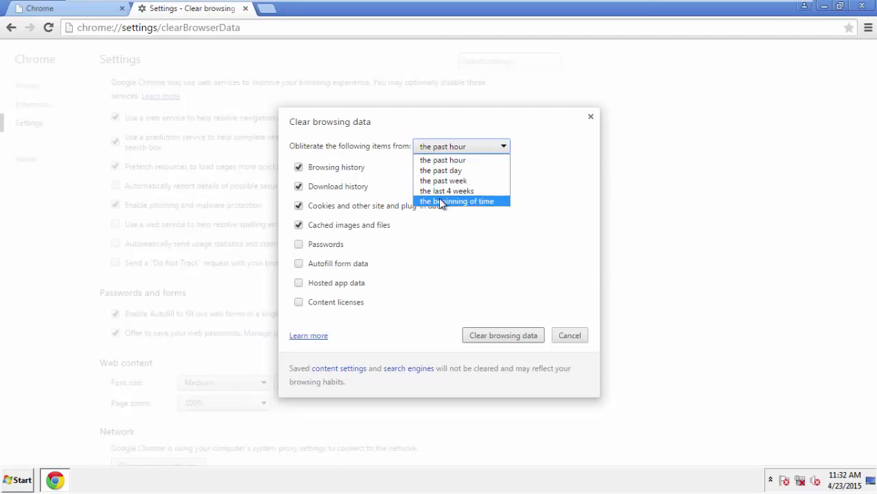
click(458, 201)
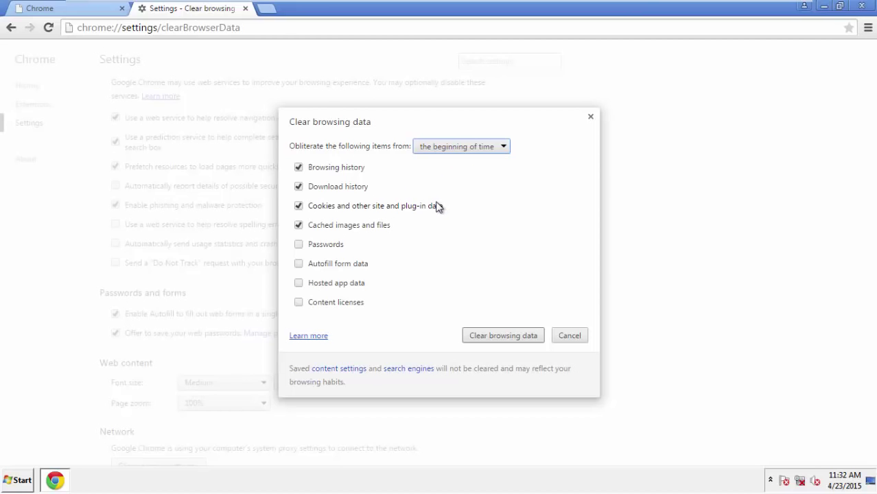
mouse_move(325, 278)
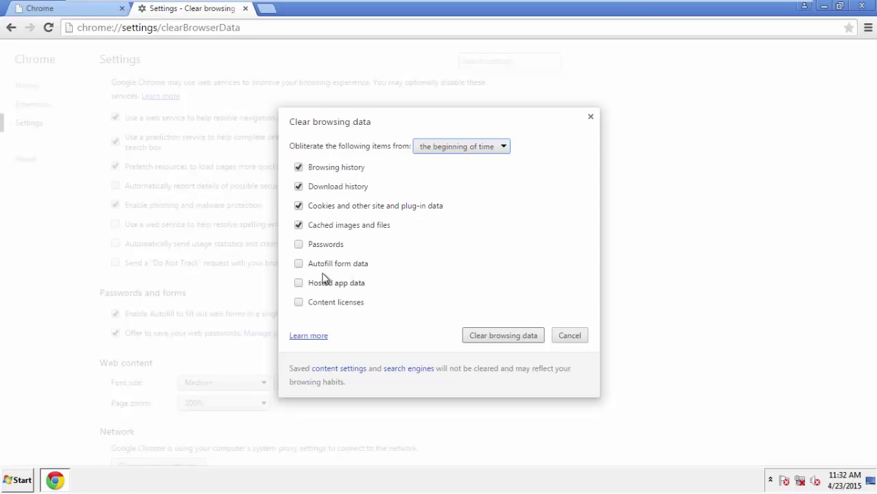
click(298, 263)
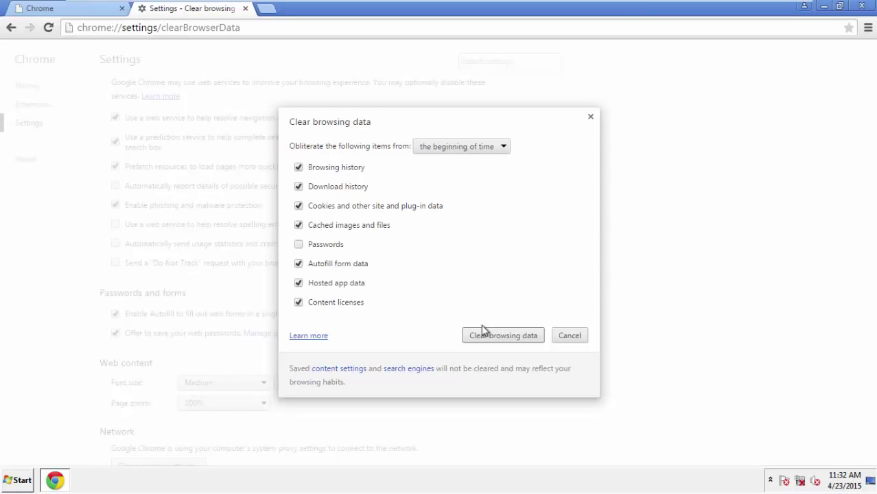
click(503, 335)
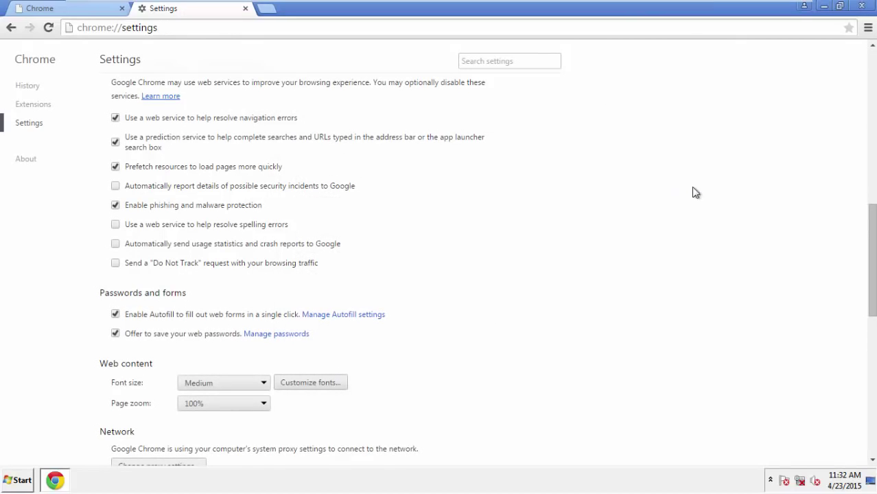
Reset Chrome's settings to defaults from the bottom of Settings, then close Chrome
scroll(down, 3)
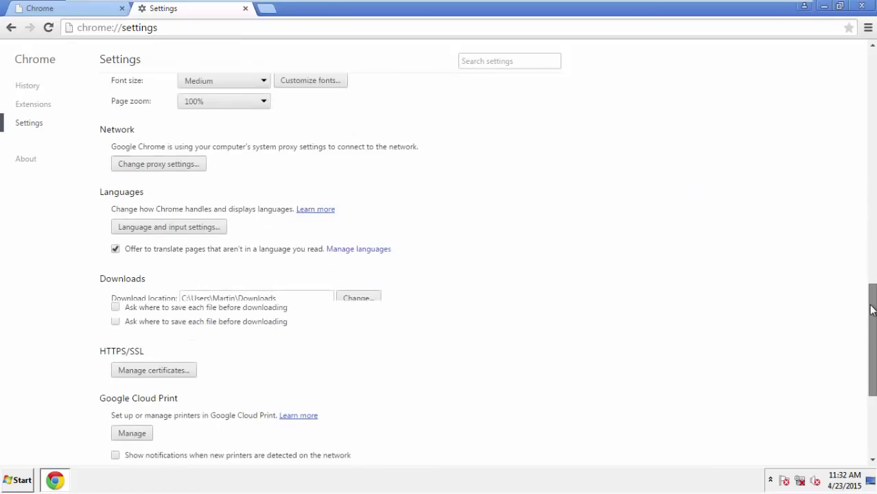
scroll(down, 3)
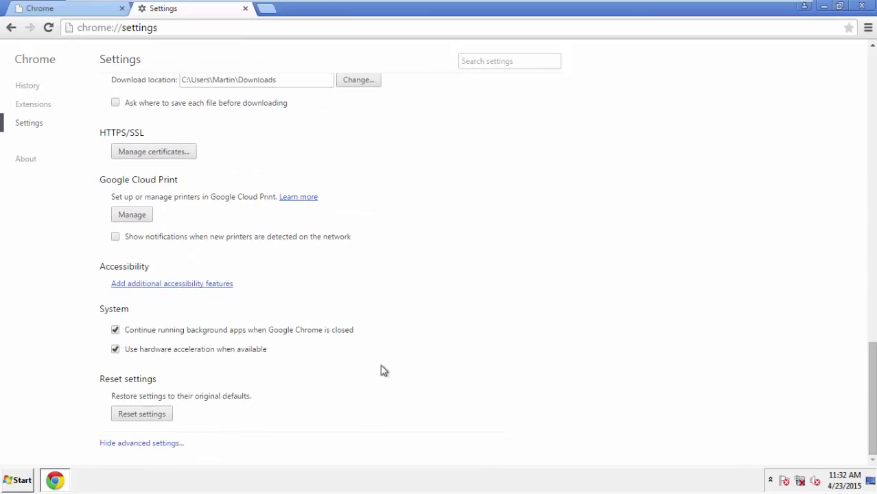
click(142, 413)
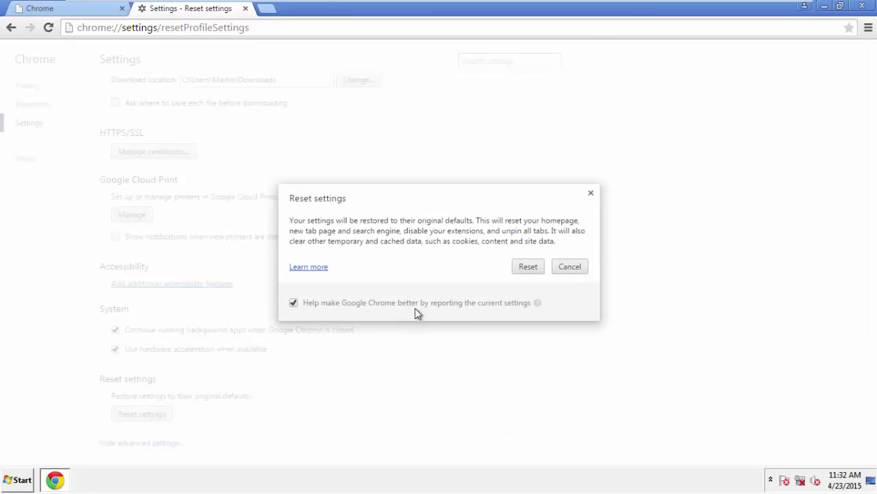
click(527, 266)
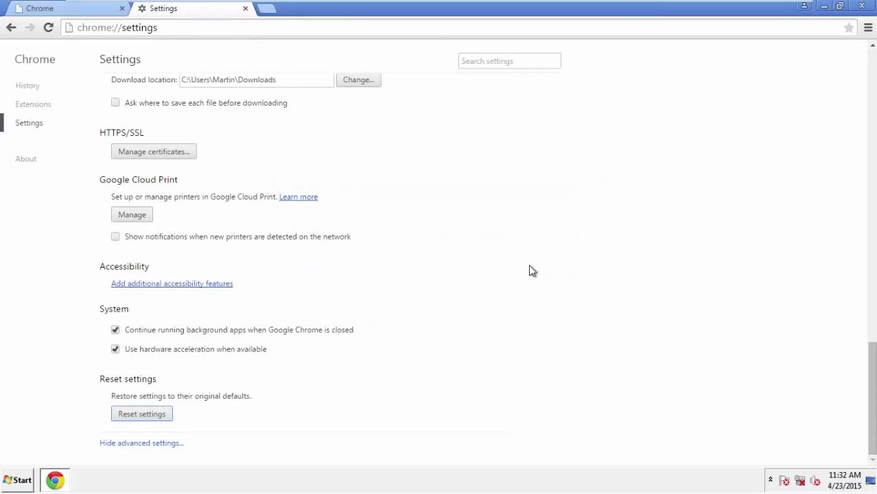
click(863, 6)
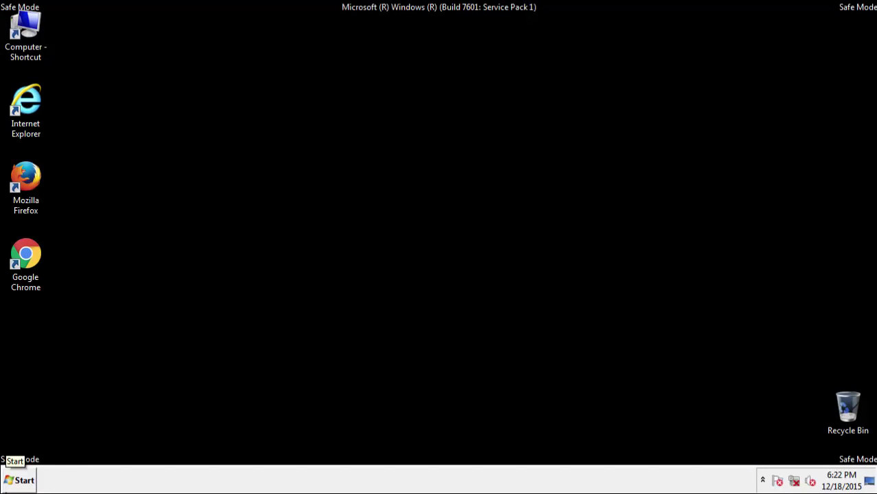
mouse_move(68, 335)
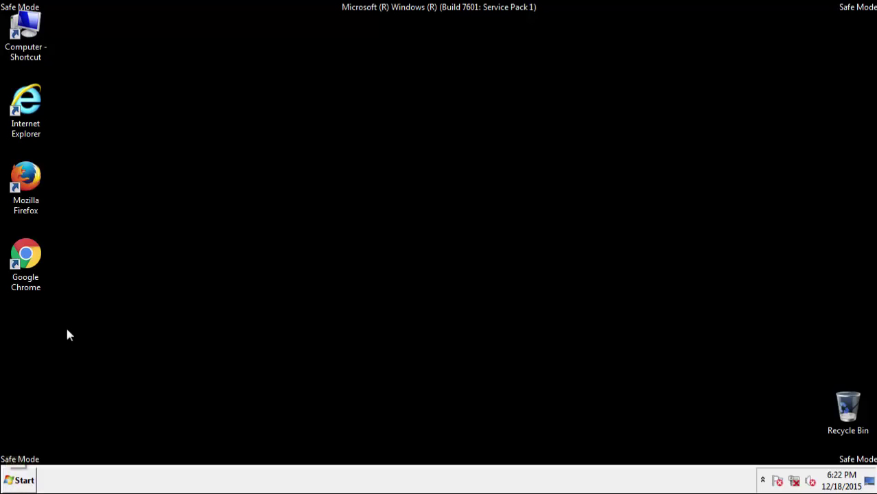
Relaunch Firefox, remove Constant Fun under Add-ons, and close both tabs
click(25, 176)
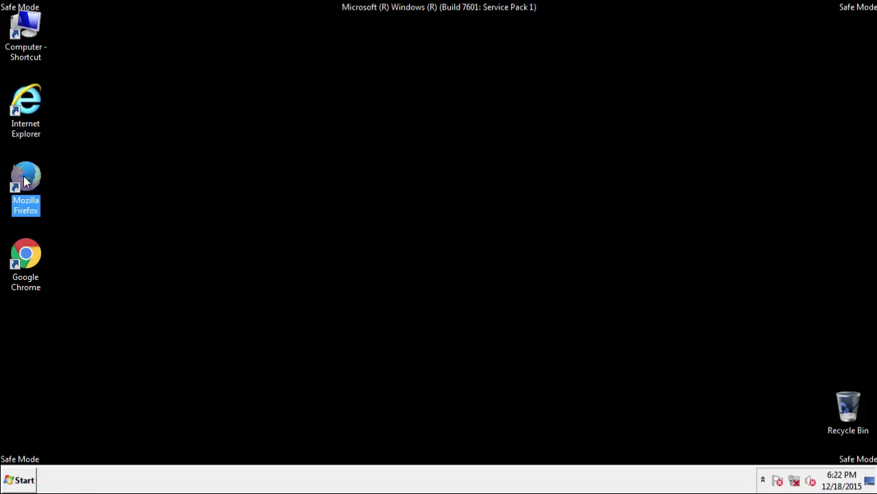
double_click(25, 176)
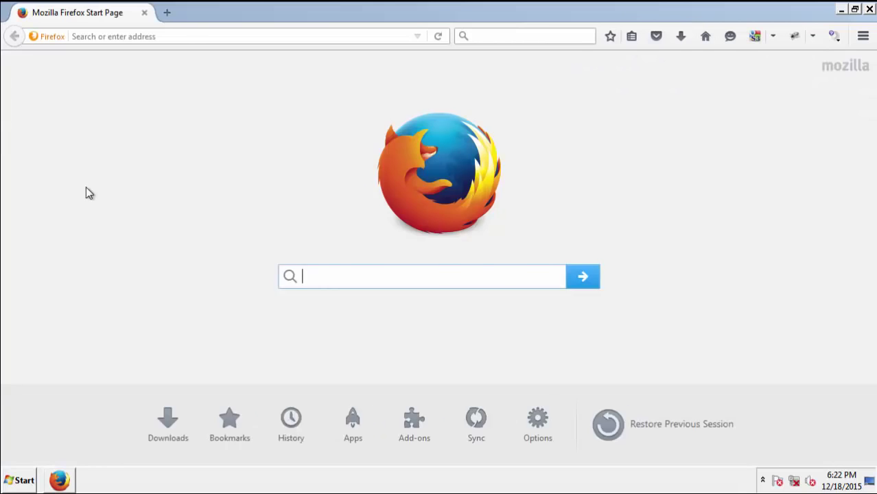
click(862, 36)
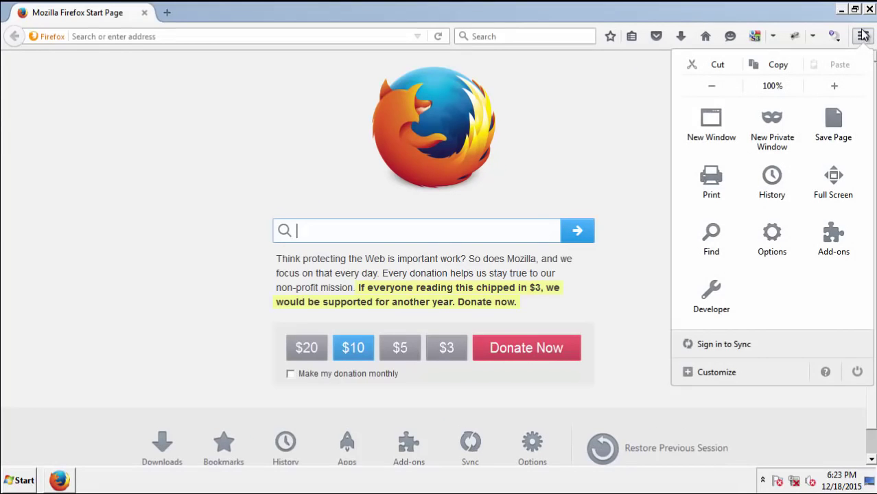
click(833, 237)
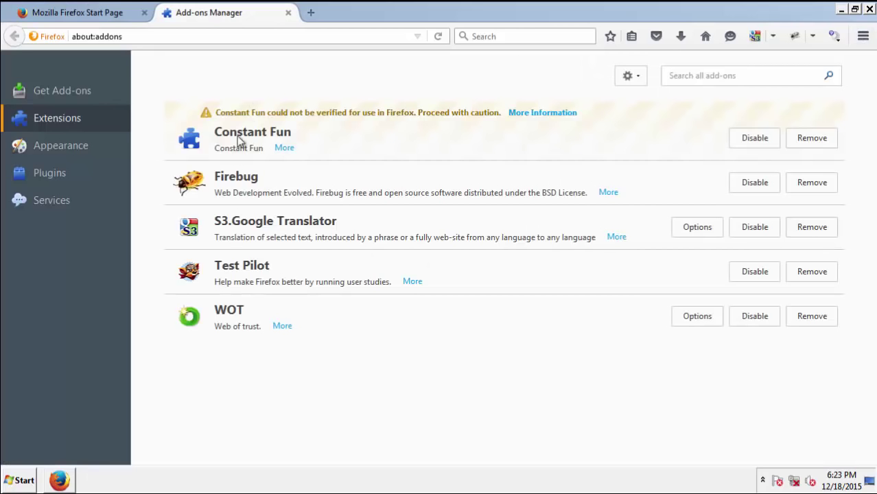
click(812, 137)
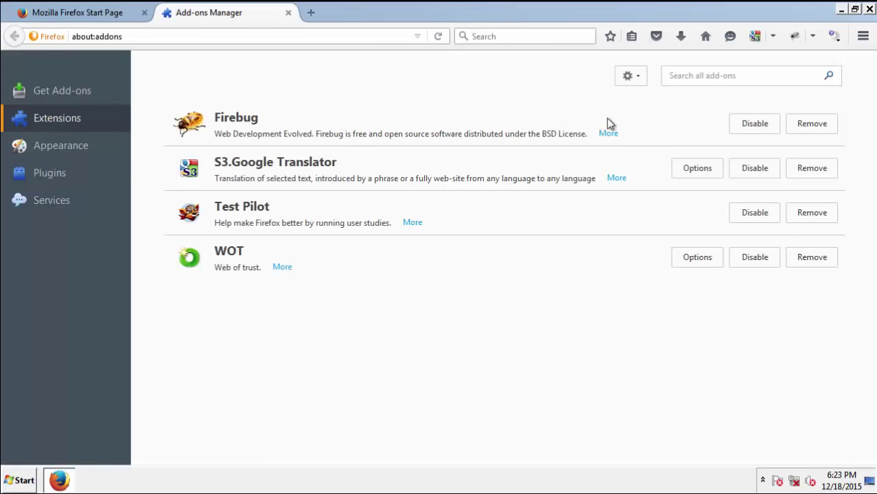
click(871, 8)
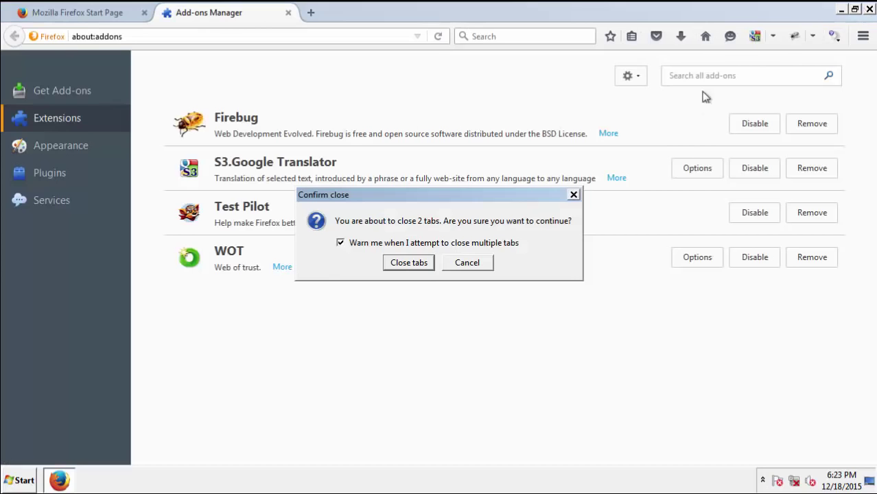
click(409, 262)
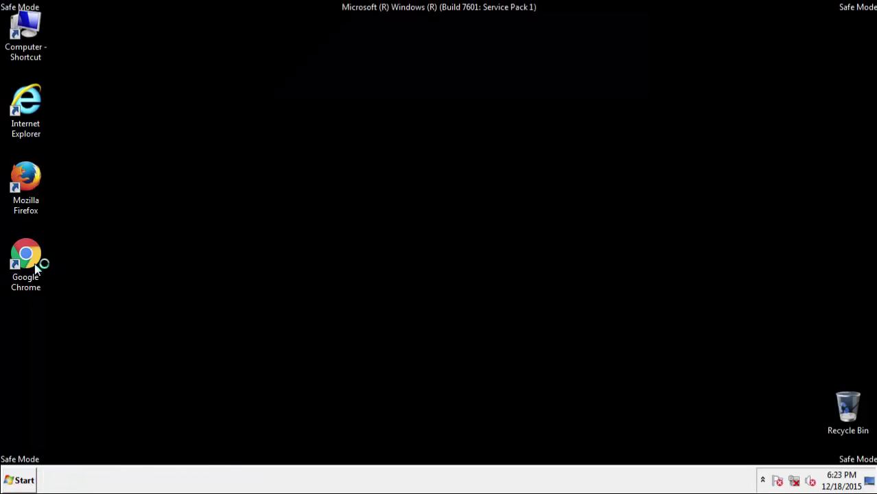
Launch Chrome and remove the Constant Fun extension from the Extensions settings page
double_click(25, 254)
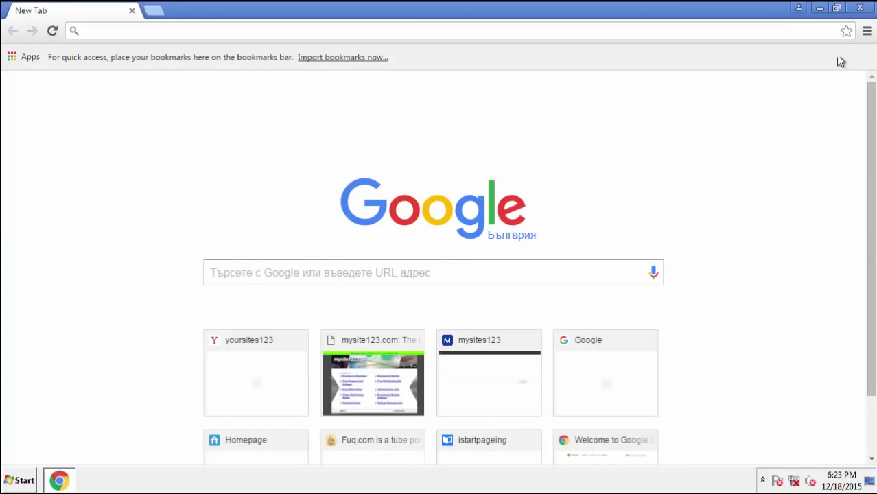
click(867, 31)
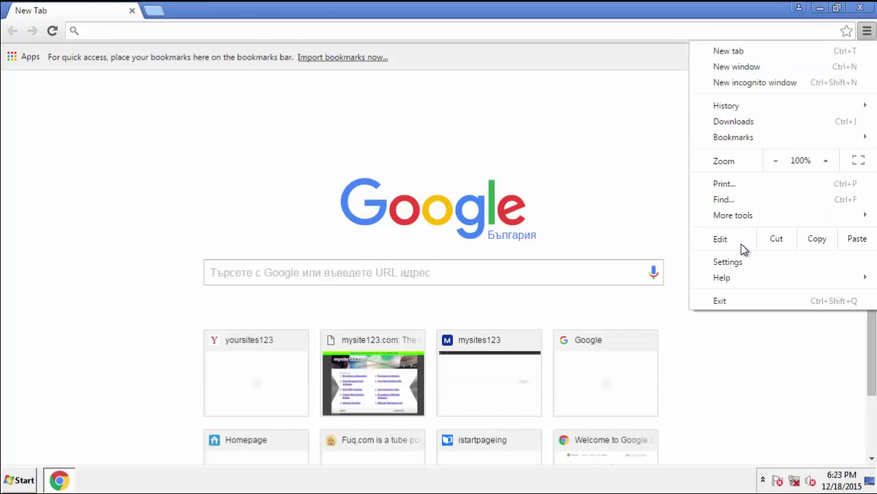
click(728, 262)
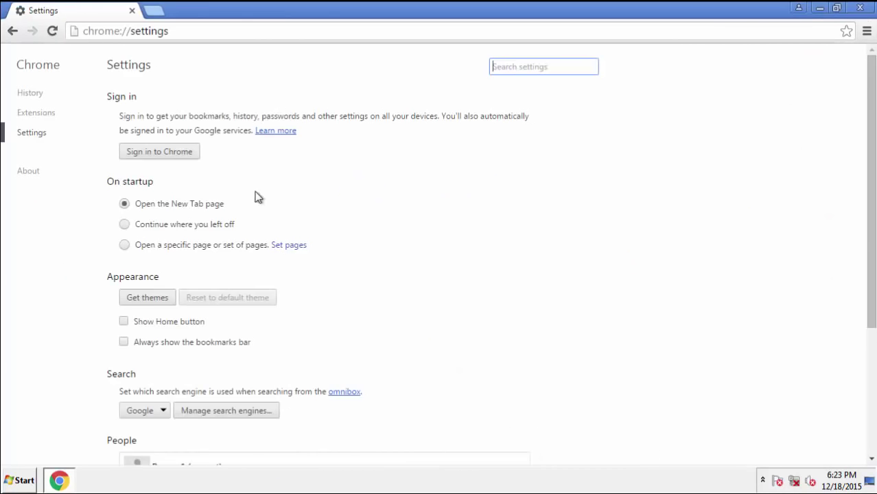
click(36, 113)
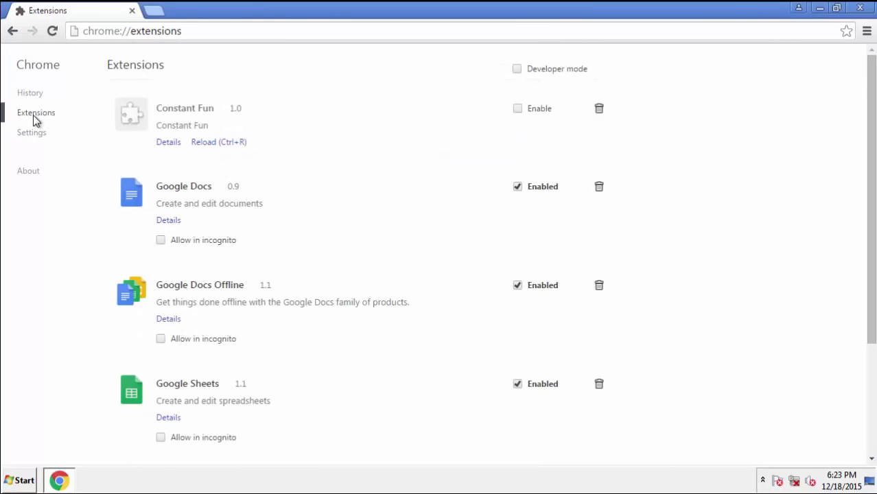
mouse_move(545, 115)
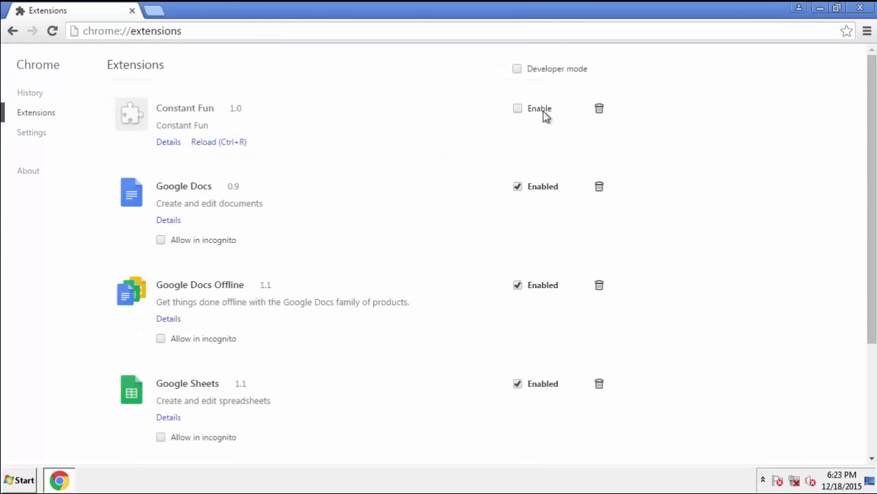
mouse_move(599, 108)
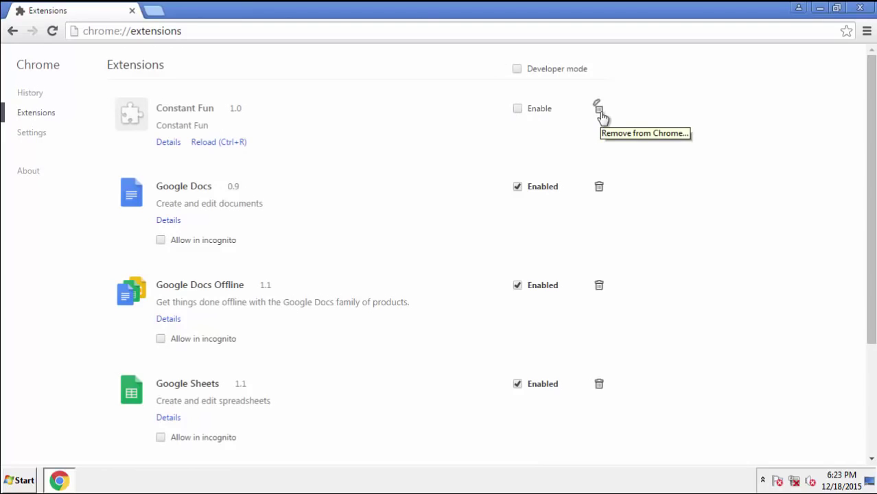
mouse_move(613, 103)
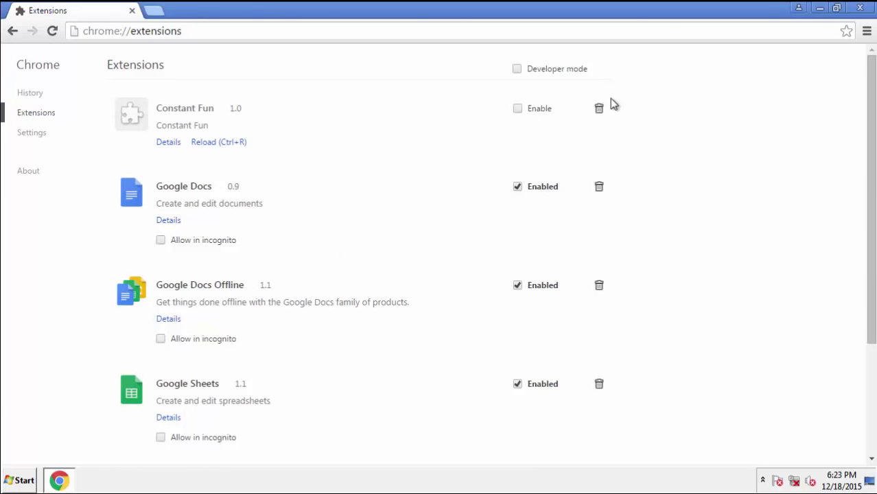
click(599, 108)
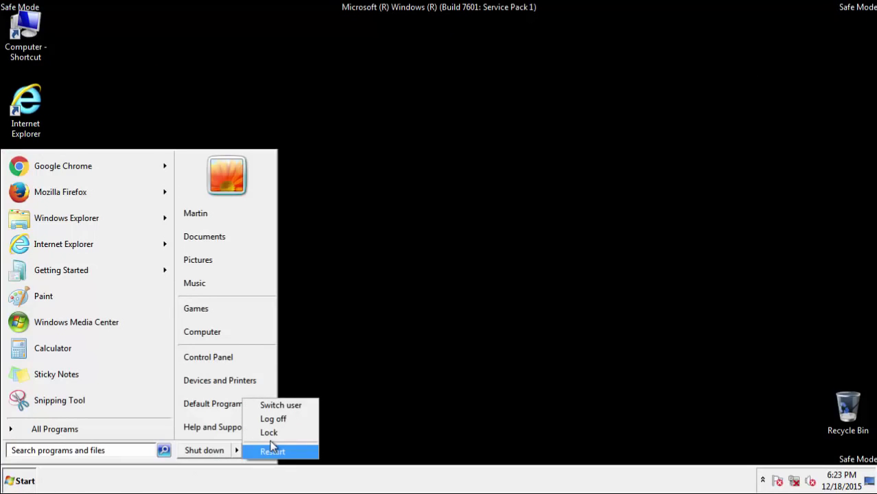
Choose Restart from the Start menu's Shut down options
click(272, 452)
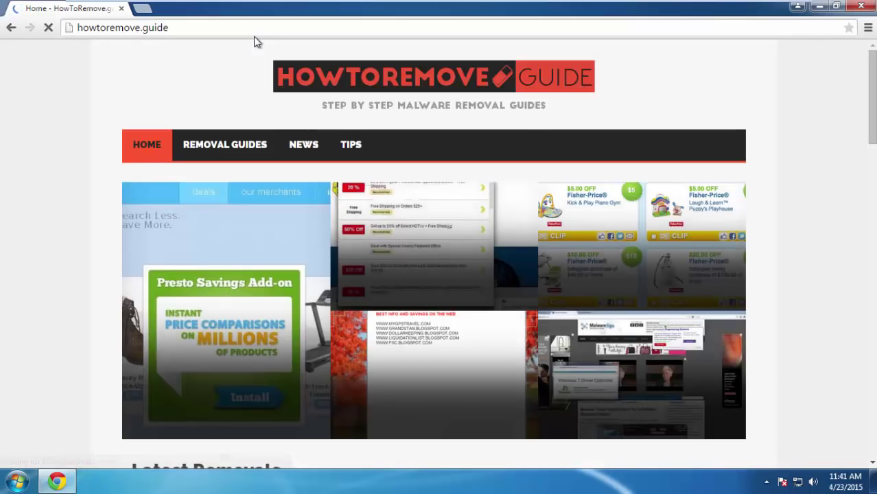
Open the PC Optimization Tips article and jump to Tip Number 4 on Disk Cleanup
click(351, 144)
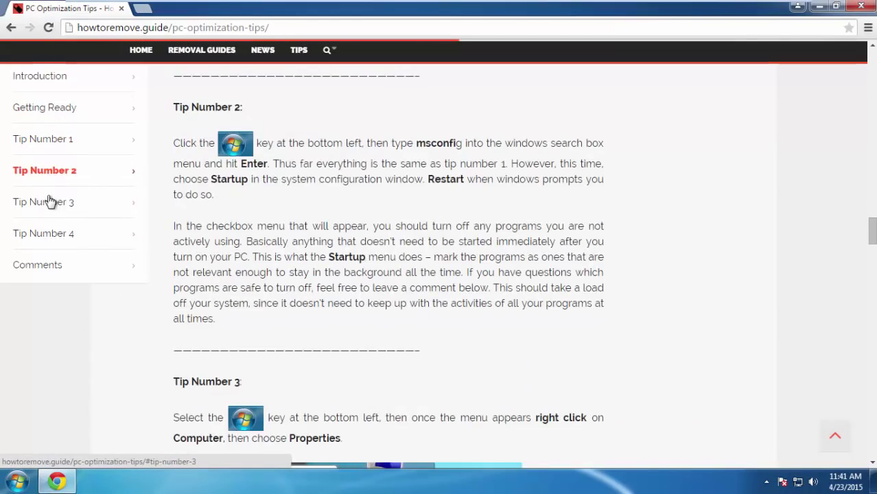
click(45, 233)
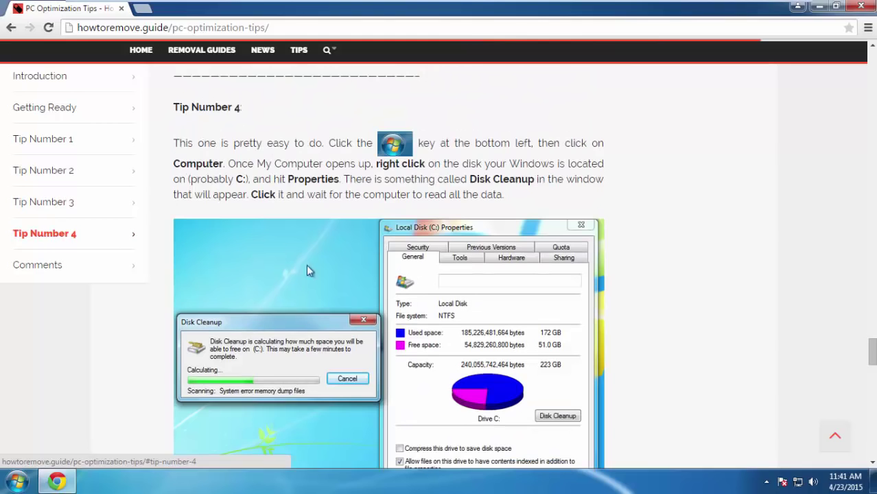